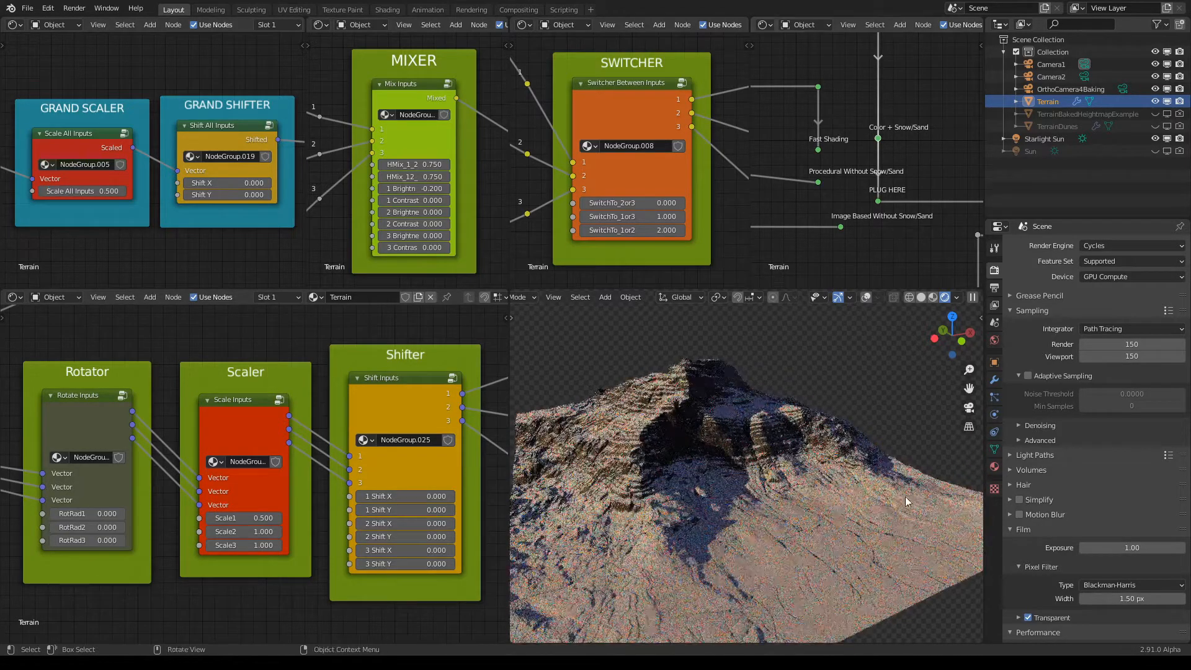
- Set the Grand Scaler's Scale All Inputs value to 1, reshaping the terrain
drag(904, 501, 769, 408)
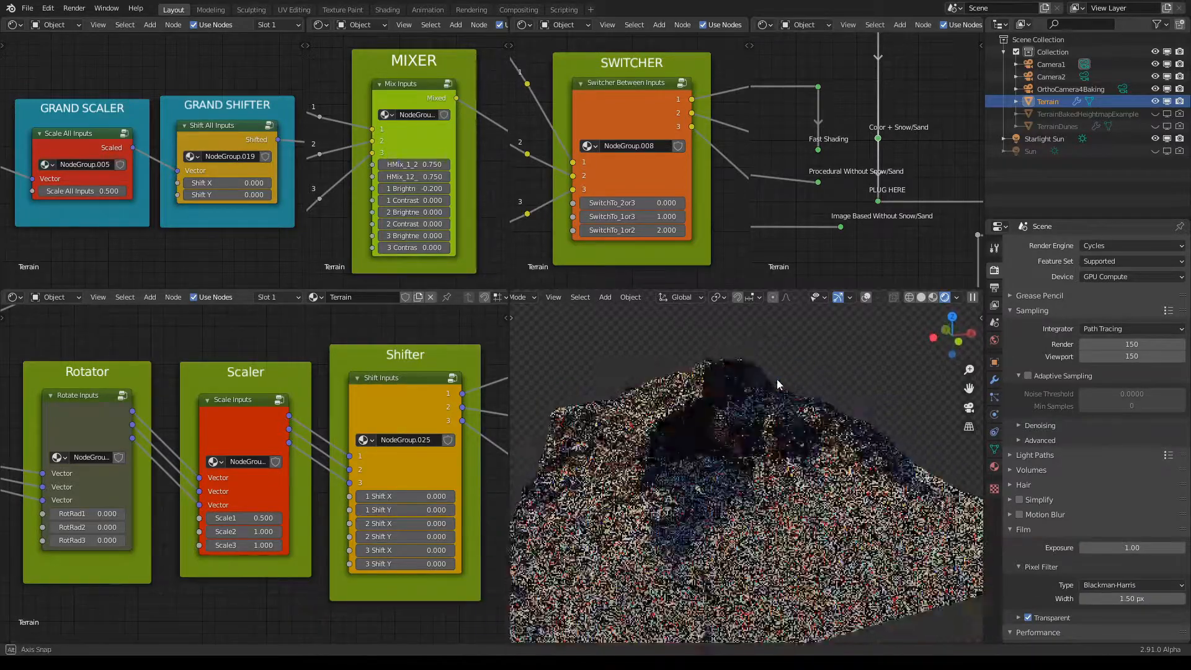
double_click(82, 191)
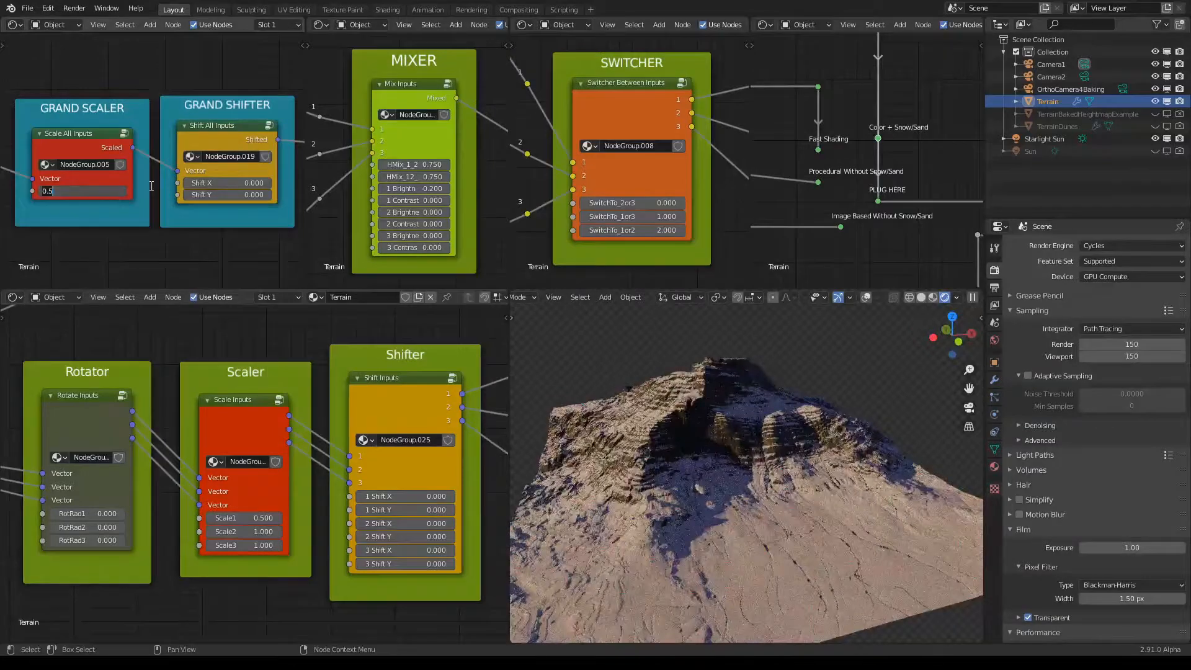
text(1.00)
click(246, 544)
text(.5)
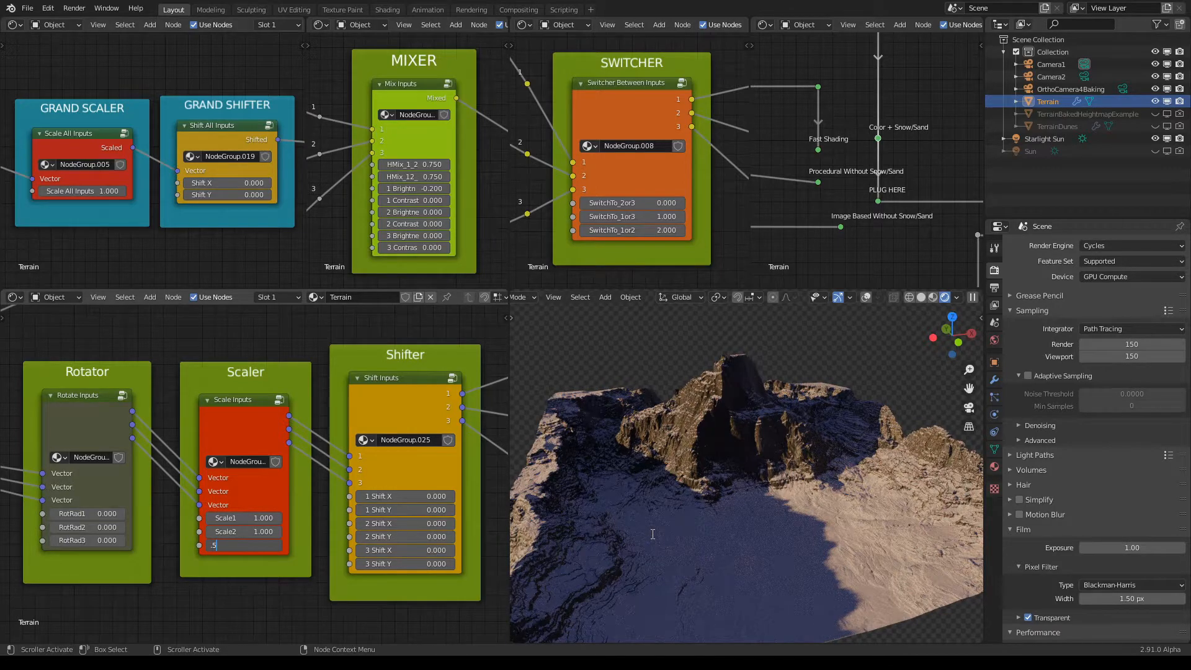
- Enter 0.500 in the Scaler's third scale field and inspect the rescaled terrain
text(0.500)
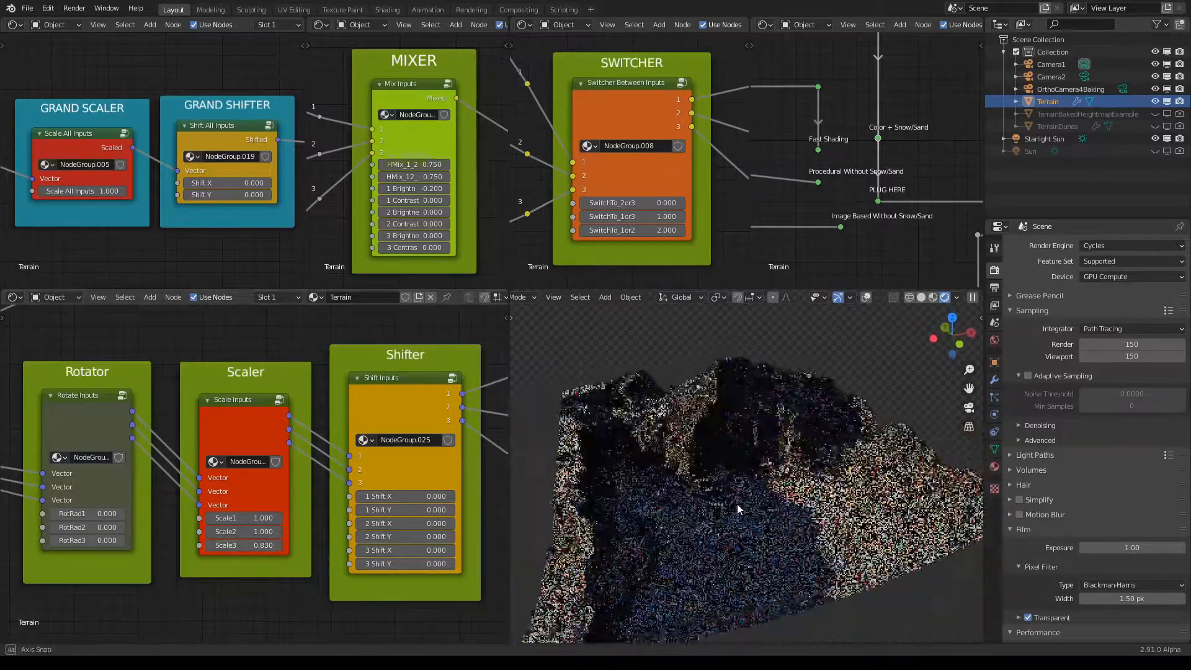
drag(737, 509, 729, 498)
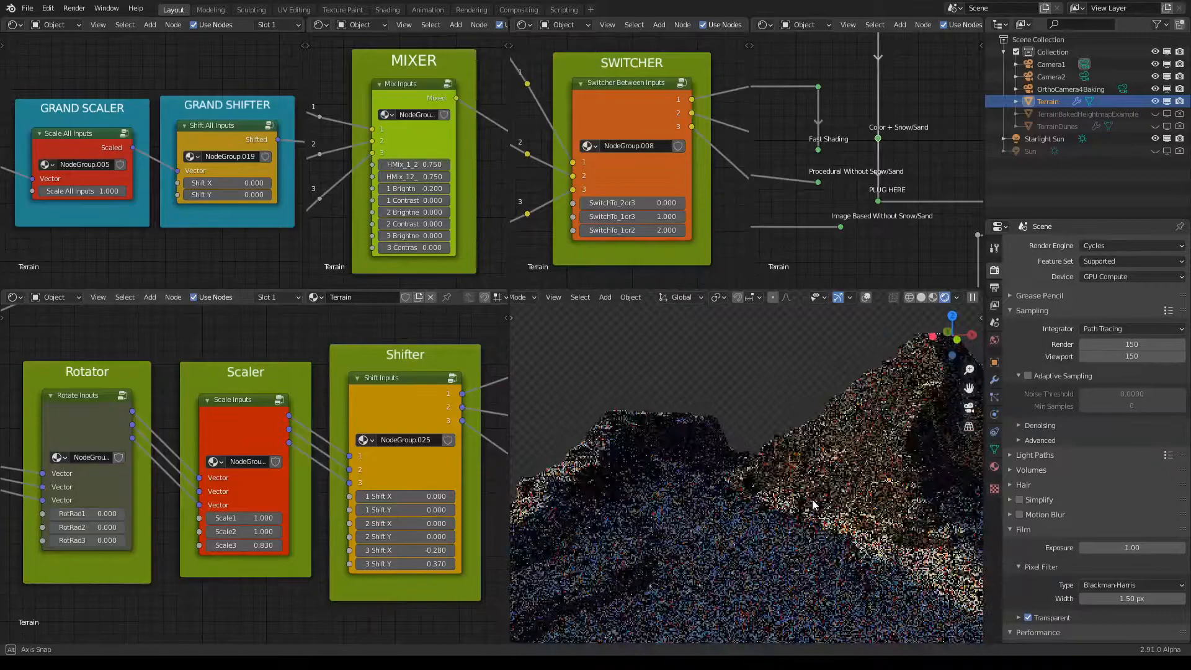
- Orbit the viewport to inspect the terrain after shifting the third input
drag(813, 505, 729, 487)
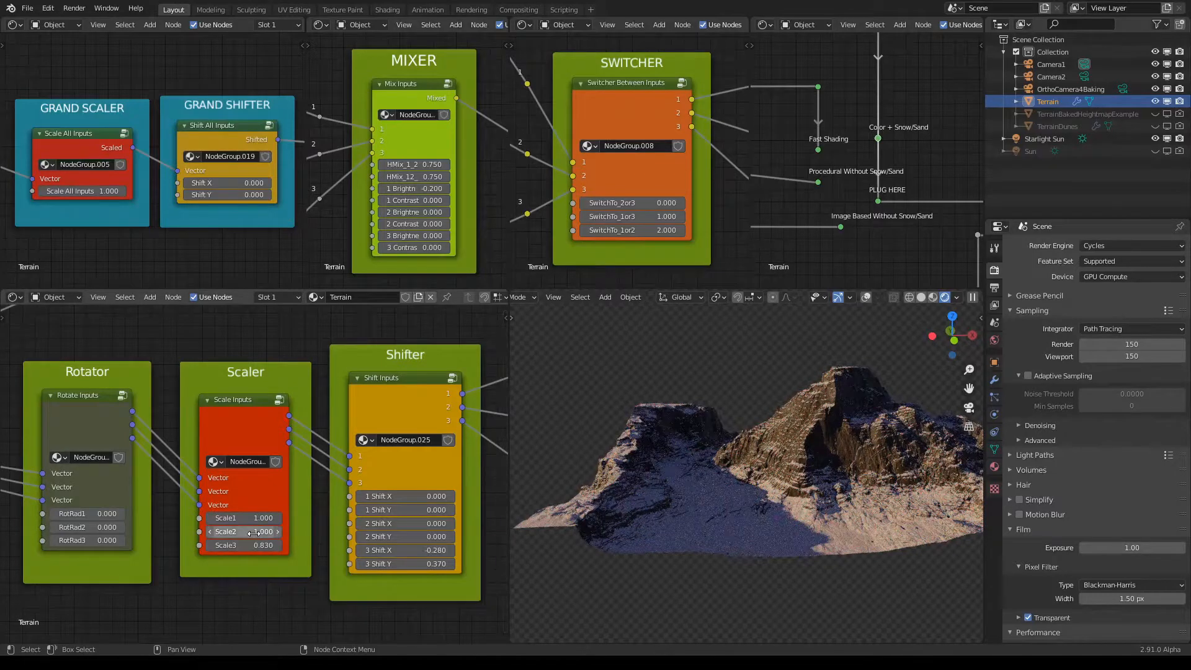
mouse_move(243, 531)
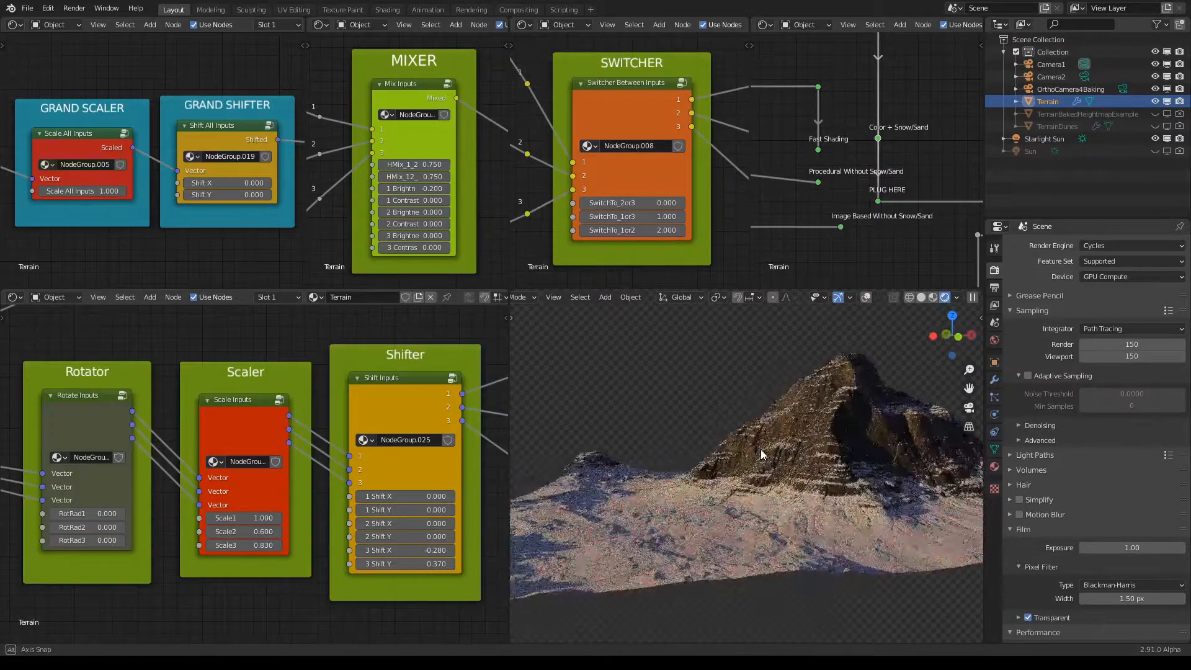
- Orbit the viewport around the mountain peak after adjusting Scale2
drag(759, 454, 798, 469)
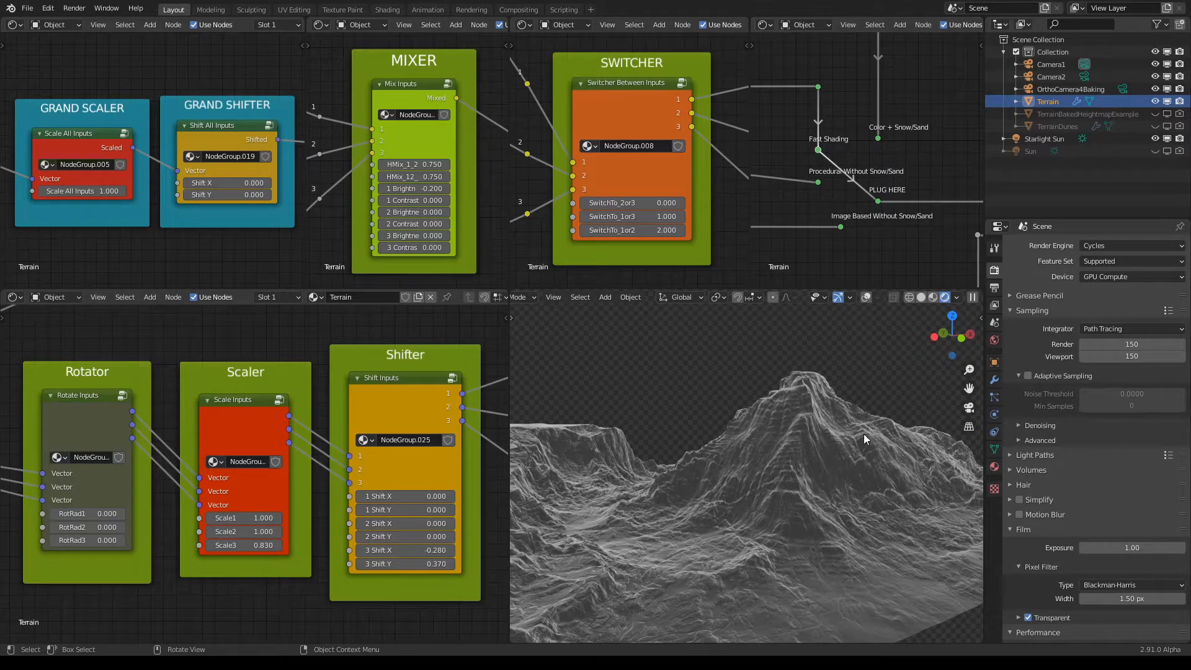
mouse_move(836, 482)
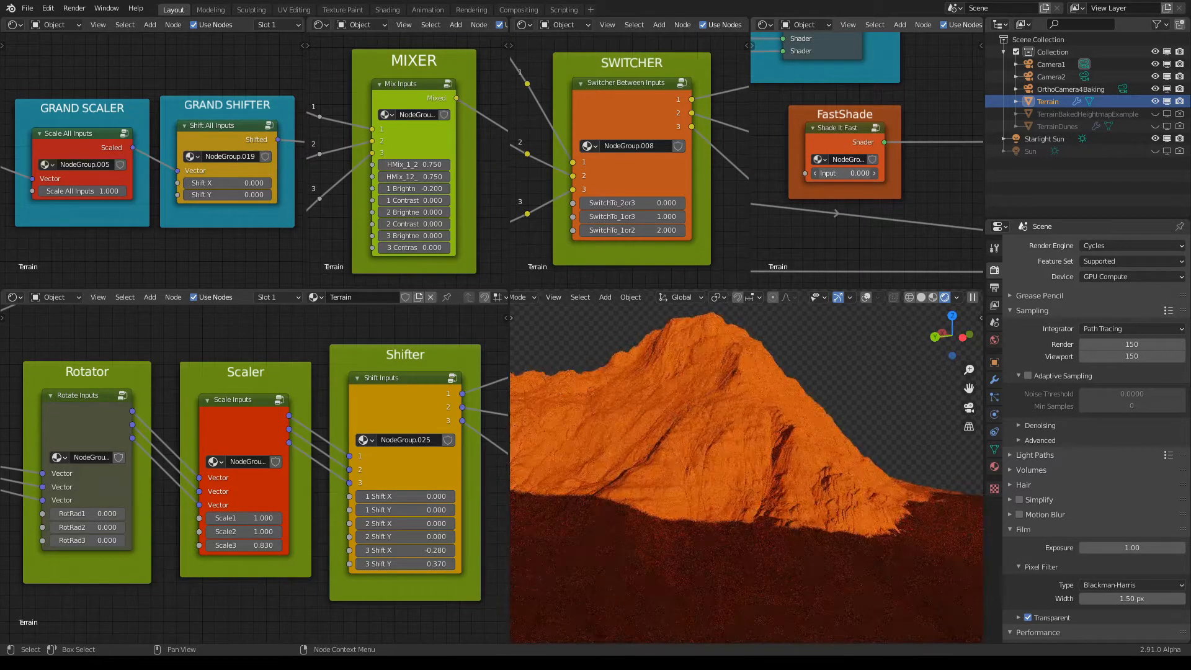
- Select the FastShade 'Shade It Fast' group node to edit its shader
click(844, 173)
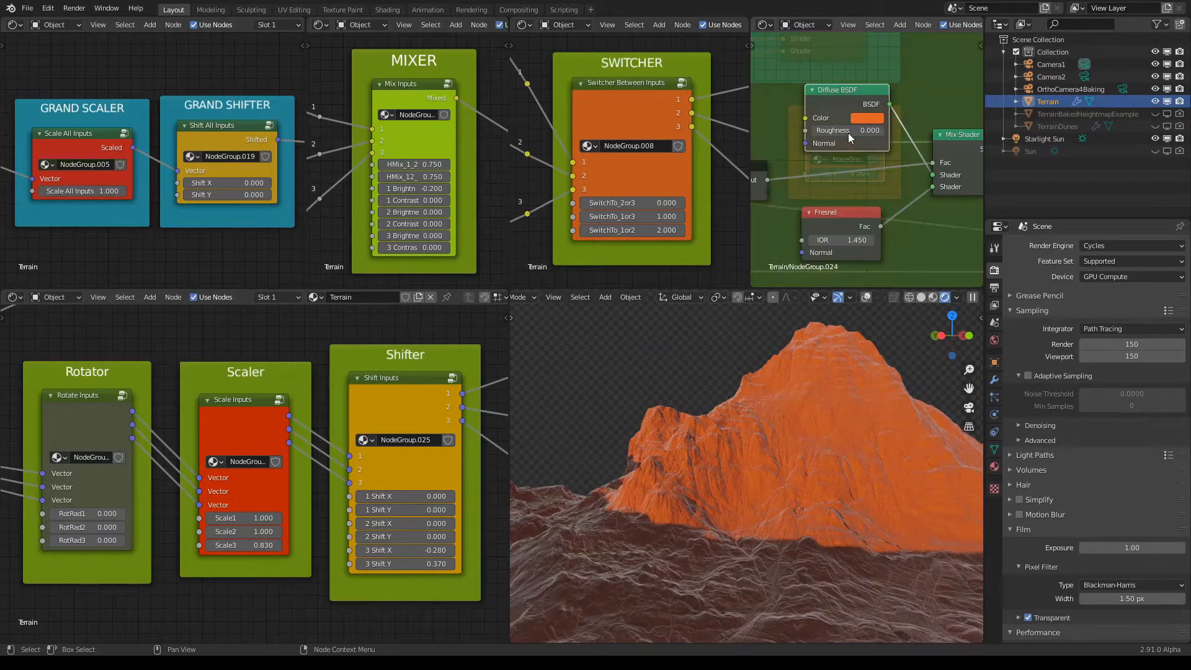
- Set the Diffuse BSDF colour to a green tint and check the green-shaded terrain
click(866, 118)
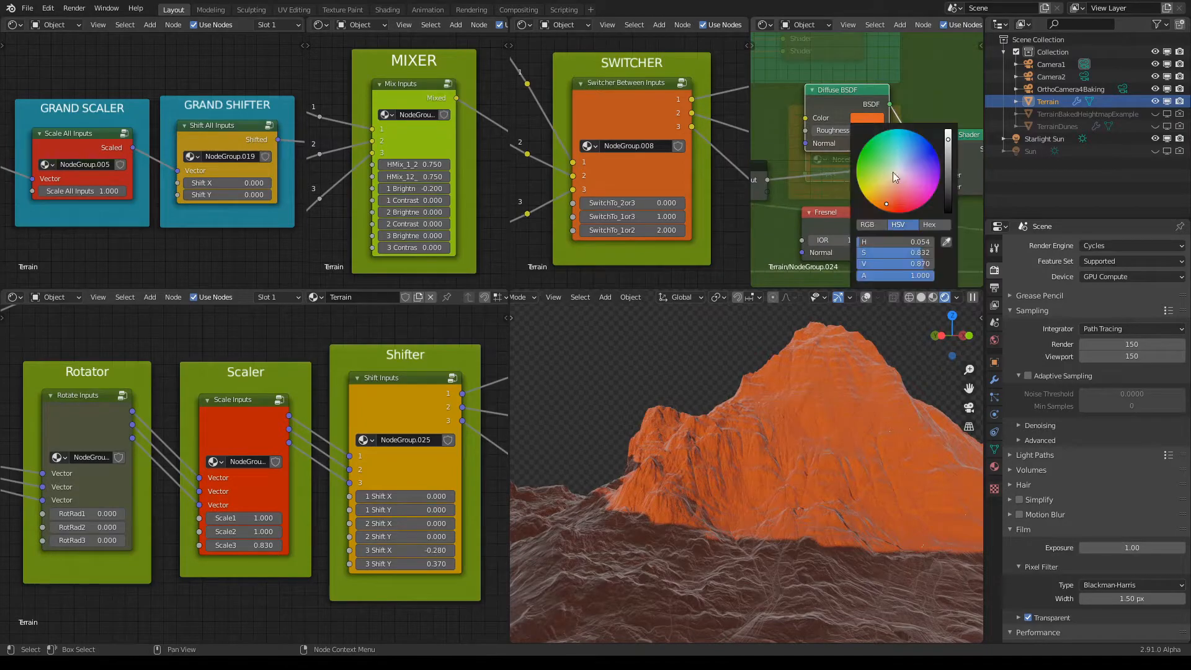
click(881, 154)
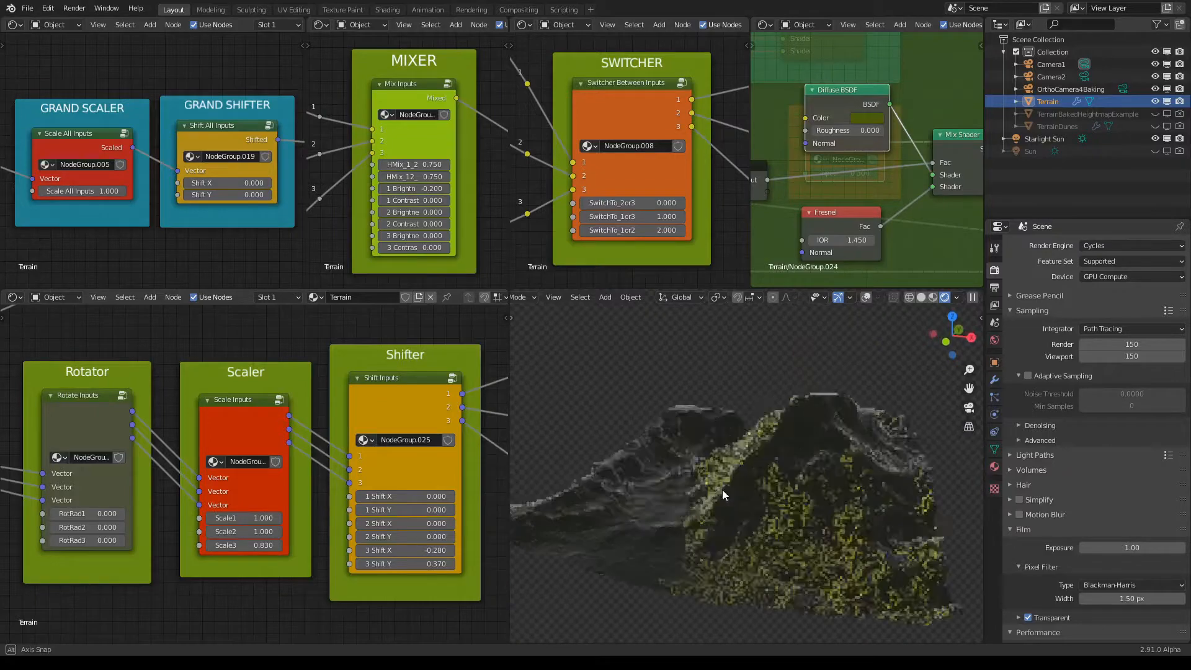
drag(722, 494, 809, 431)
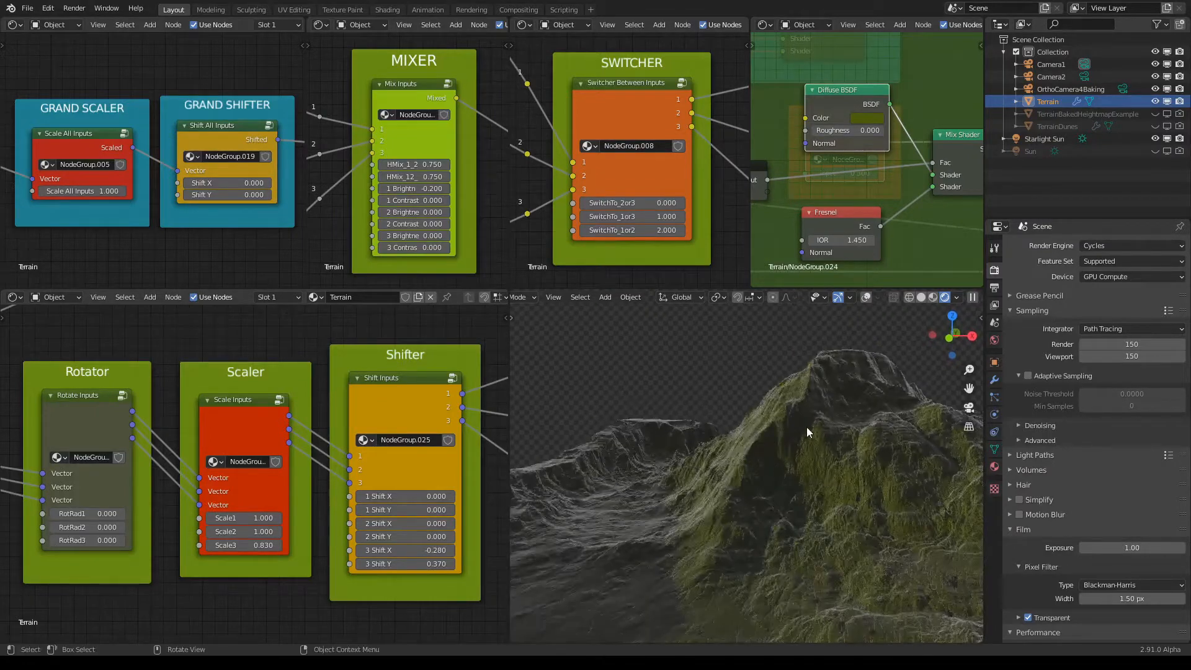